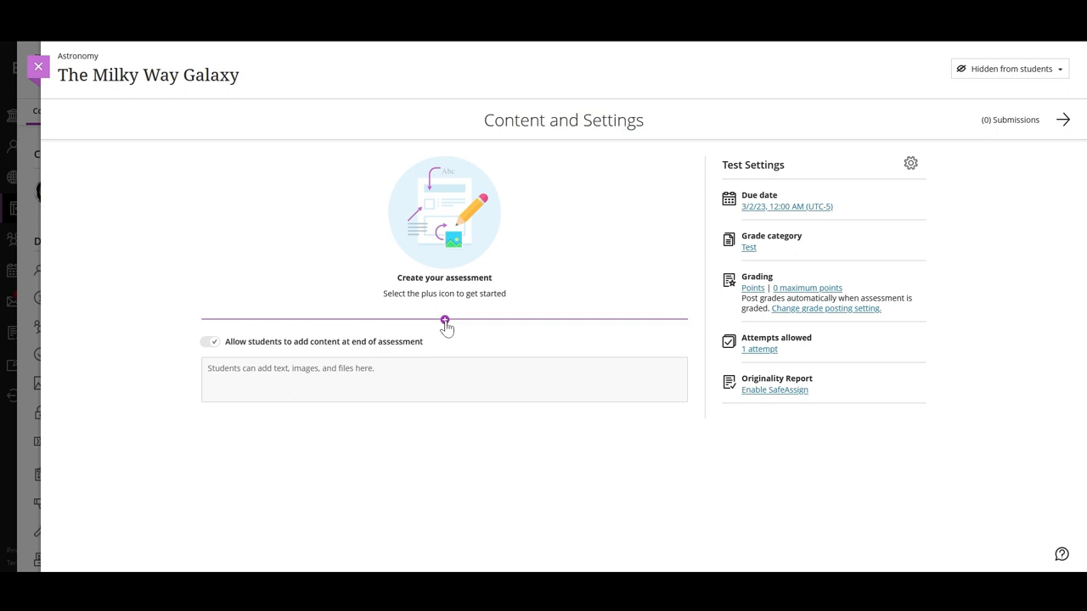
Step: Add a new Fill in the Blank question to the empty "The Milky Way Galaxy" test
left_click(445, 320)
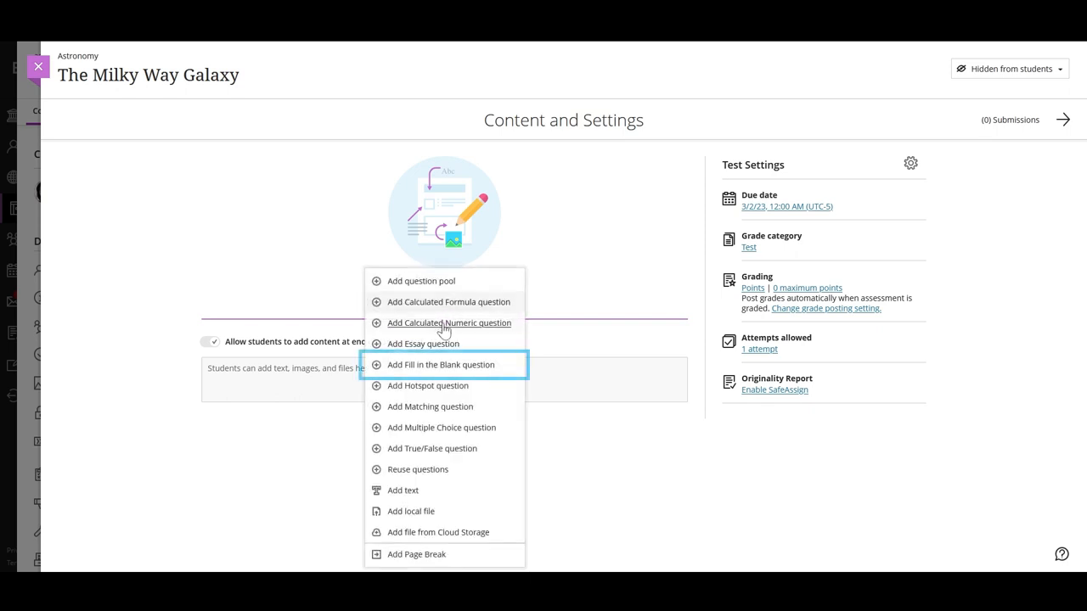
mouse_move(441, 363)
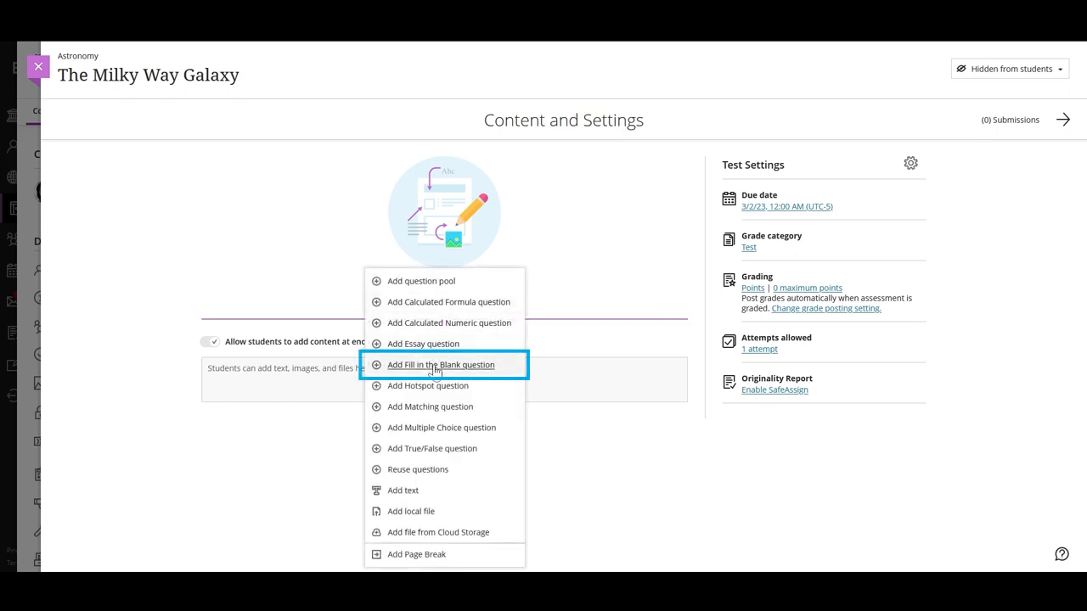
left_click(442, 363)
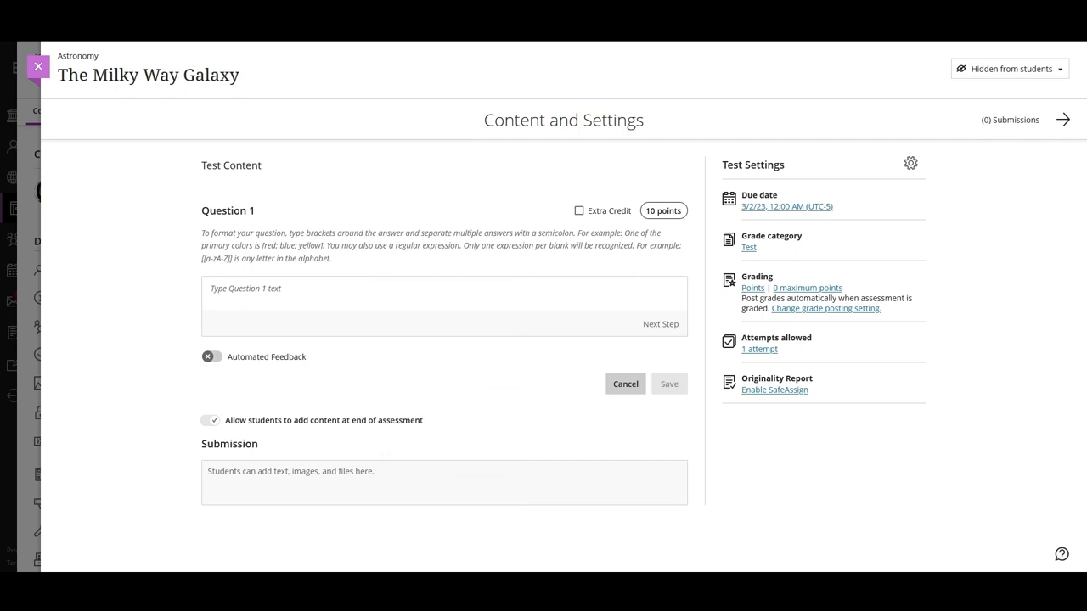
Step: Word Question 1 as "The Milky Way is a [galaxy; spiral galaxy; barred spiral galaxy]" and continue to blank settings
left_click(445, 292)
type("The Milky Way is a [")
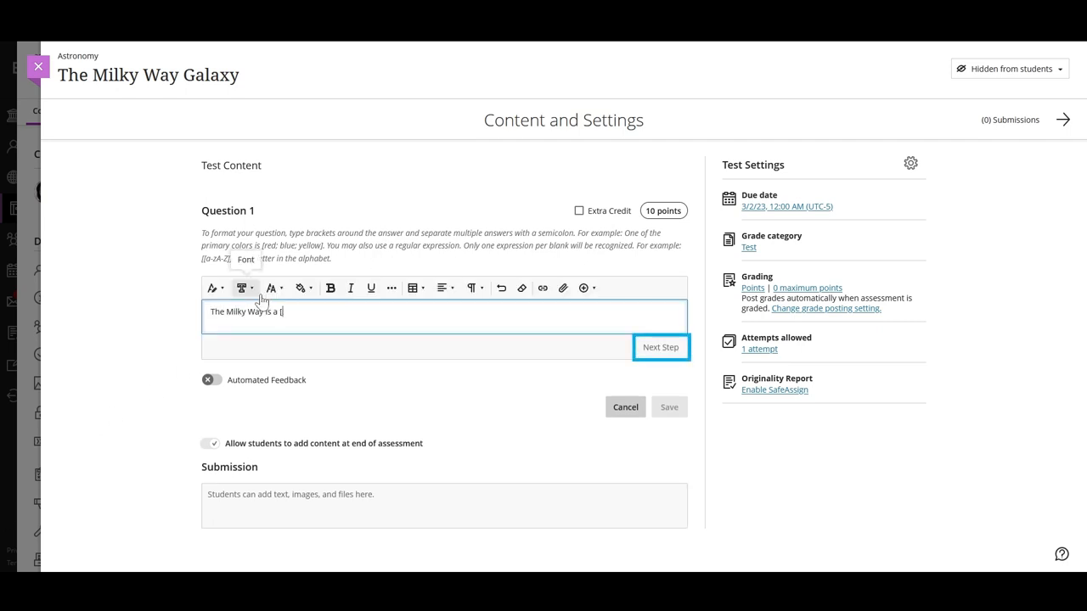
type("galaxy; spiral galaxy; barred spiral galaxy]")
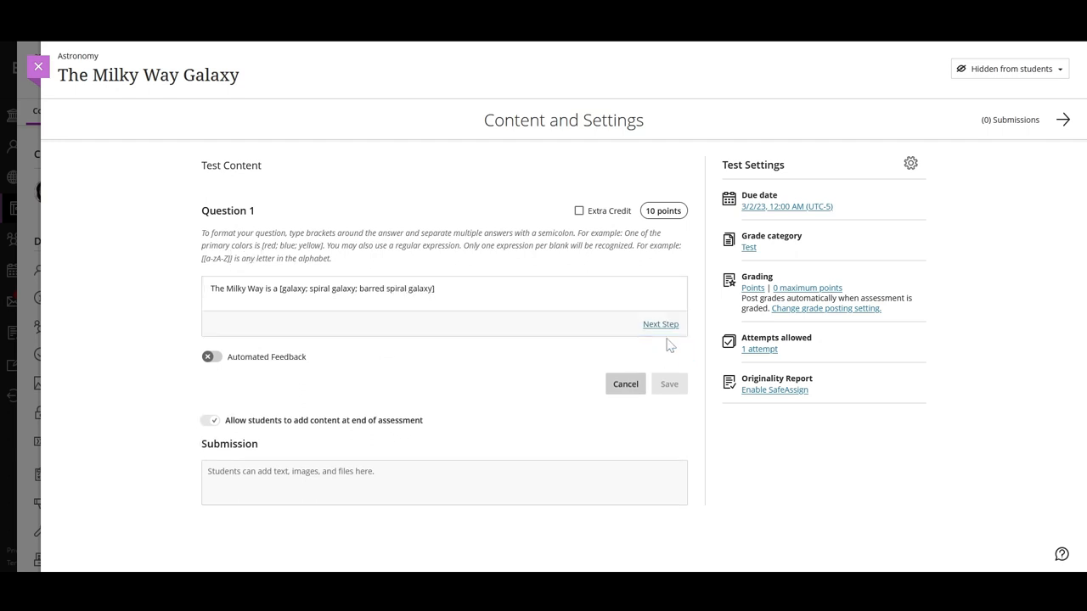
left_click(659, 322)
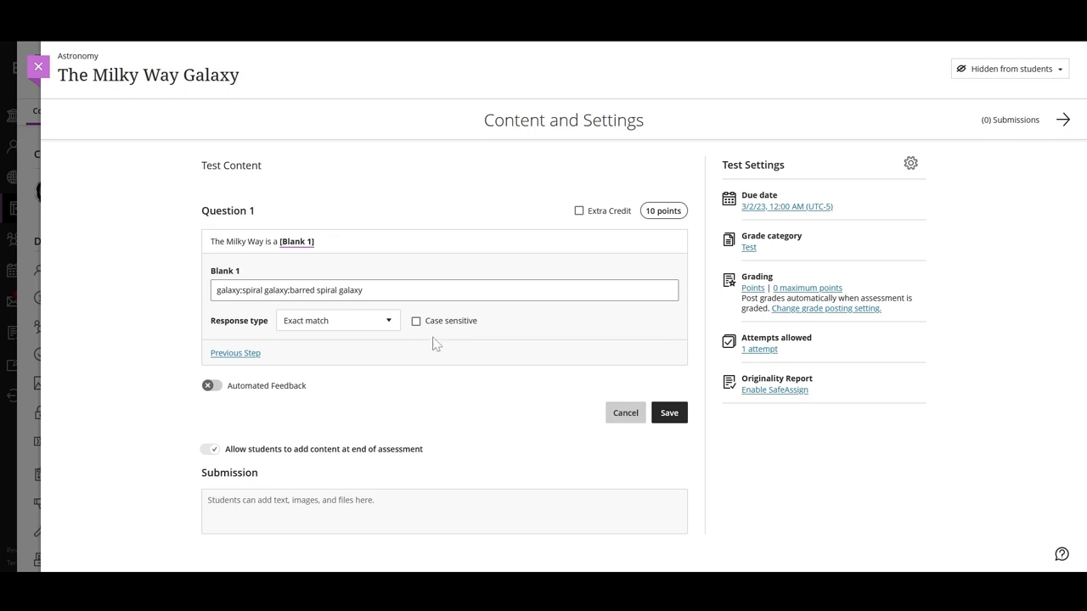
Step: Keep Blank 1 on Exact match with case sensitivity off after reviewing matching options
left_click(336, 319)
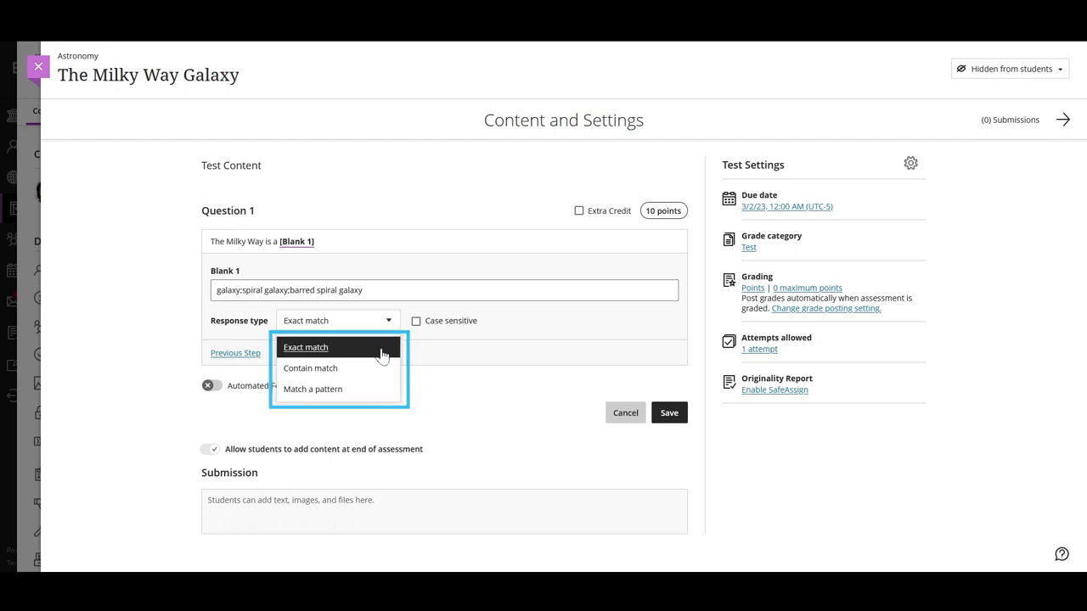
left_click(305, 346)
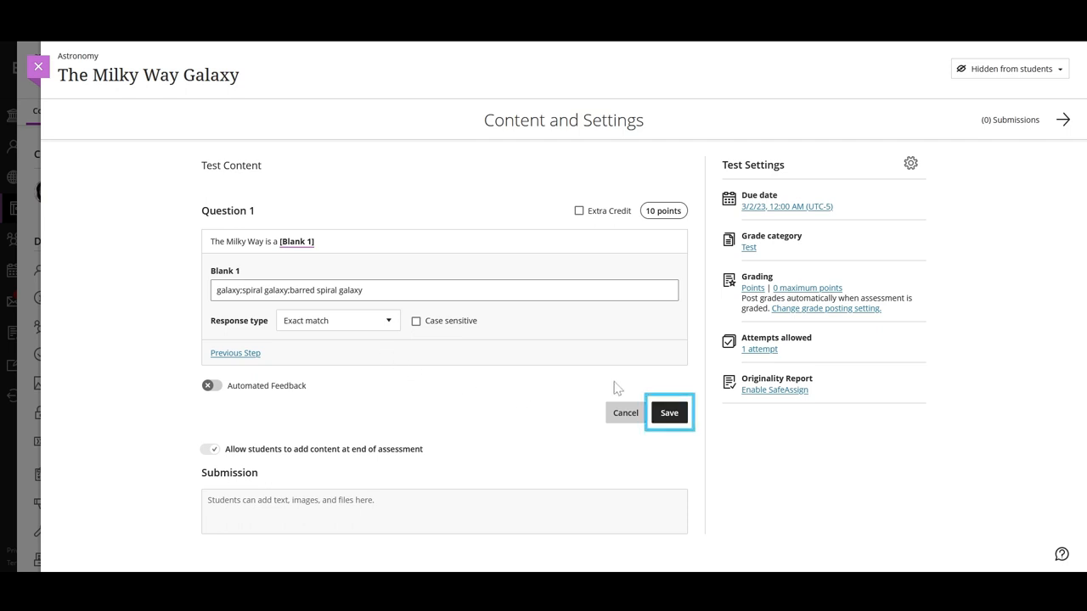
mouse_move(552, 365)
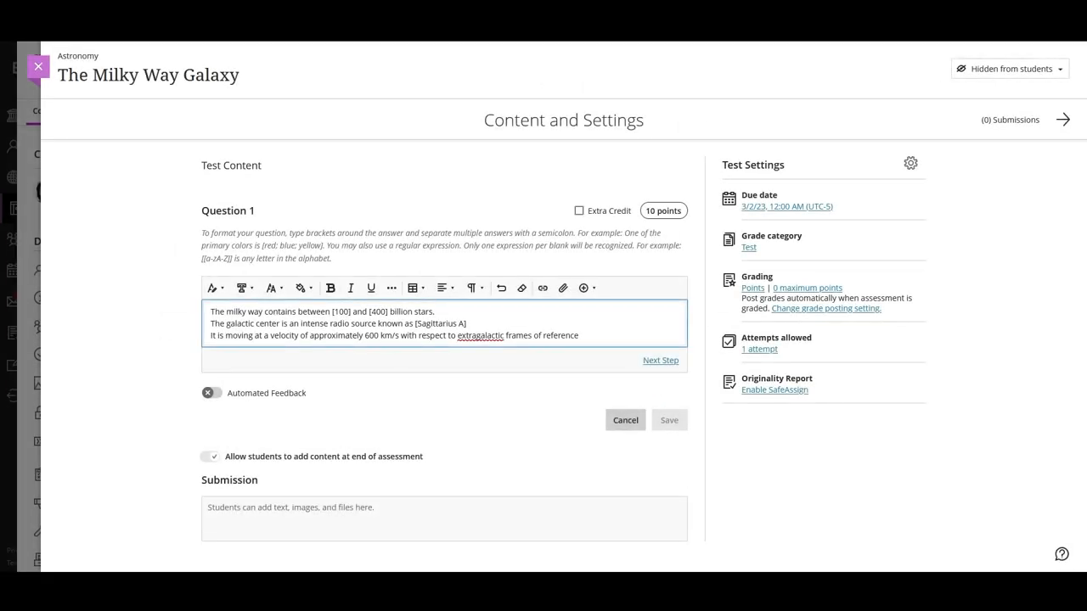
Step: Bracket 600 as a fourth blank and generate Blanks 1–4 (100, 400, Sagittarius A, 600)
type("[600]")
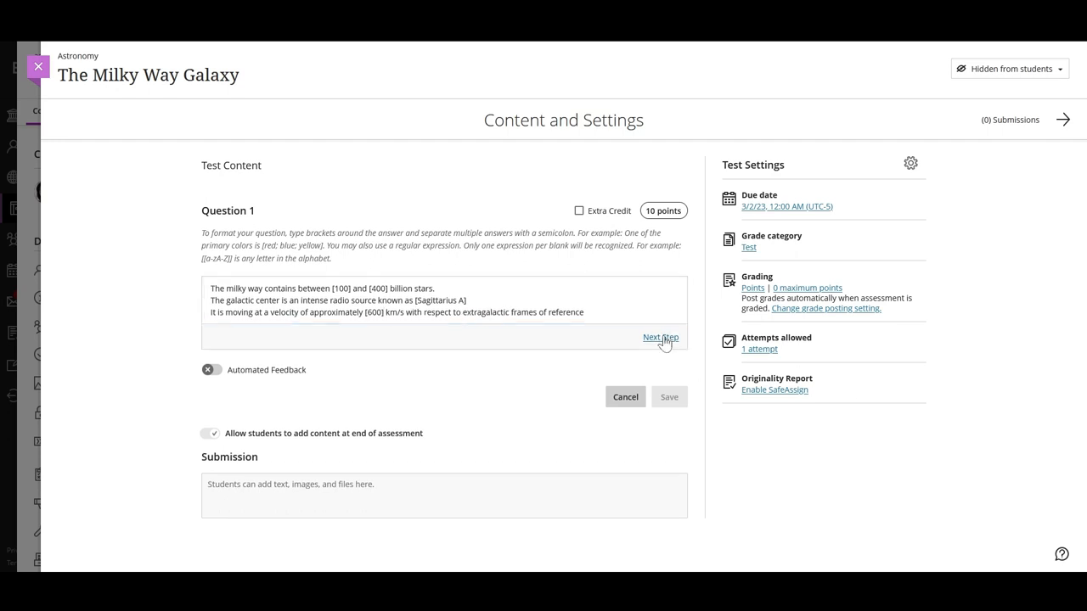
left_click(661, 336)
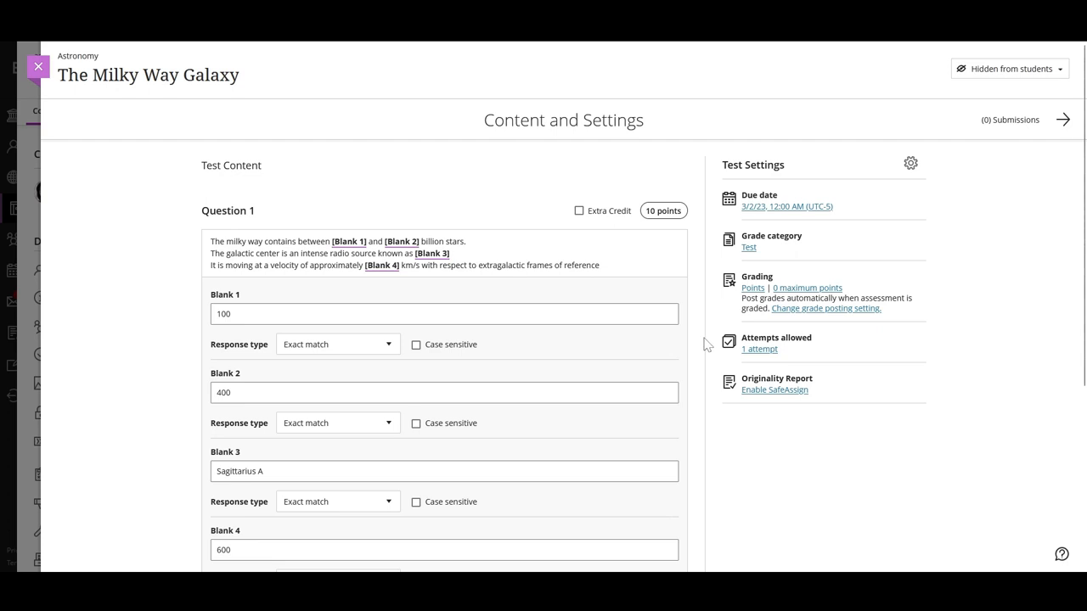